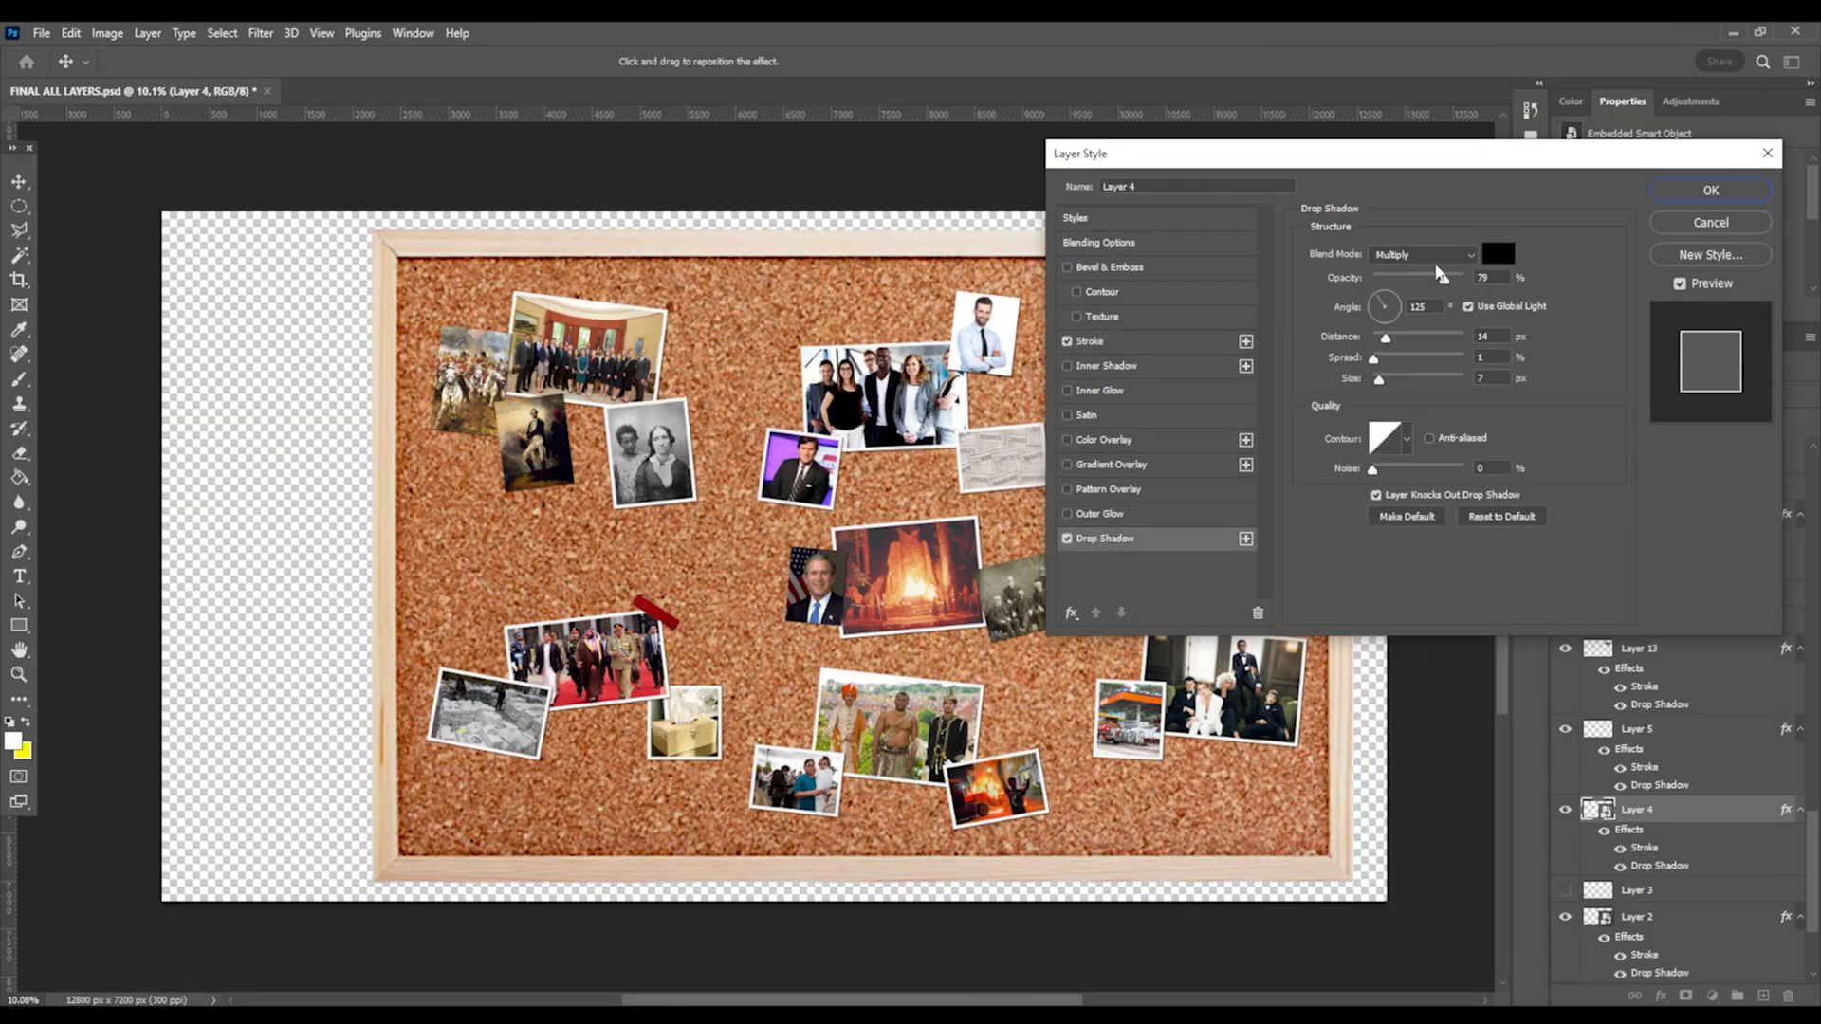
Close one photo's layer style, then open the George-W-Bush photo's stroke and drop shadow settings
{"action": "left_click", "coordinate": [1709, 190]}
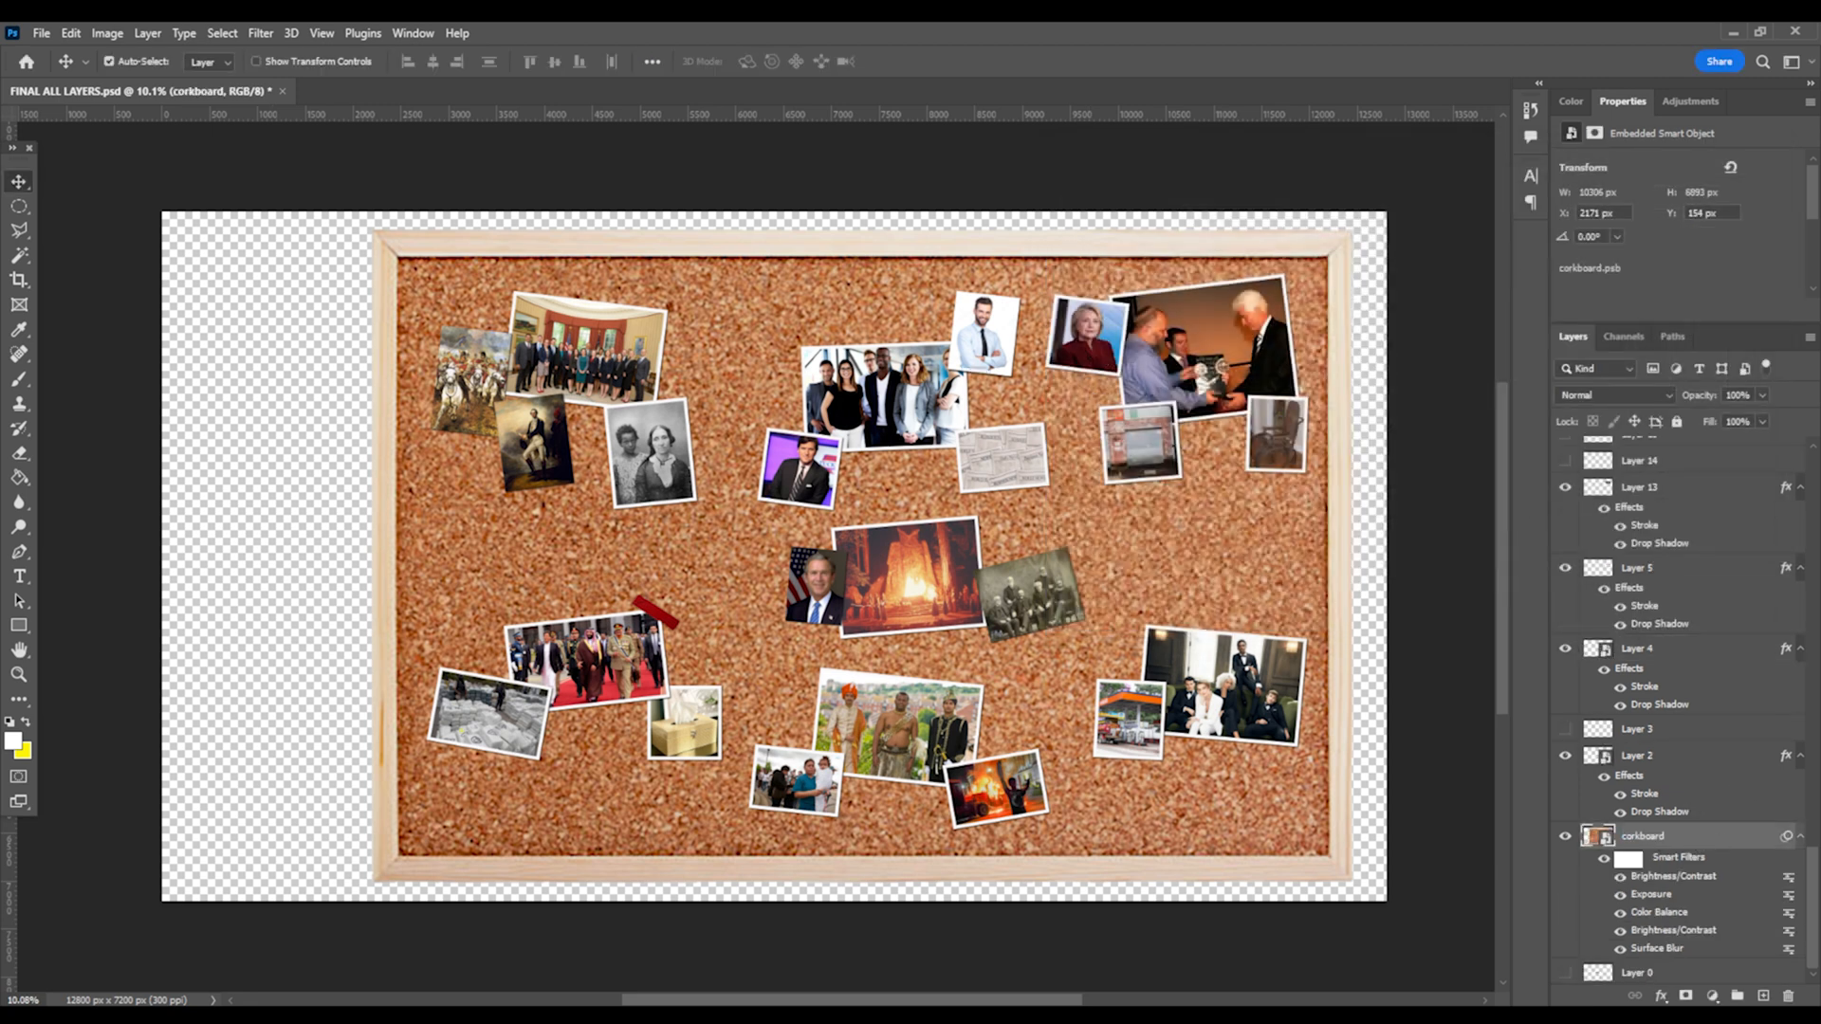
{"action": "left_click", "coordinate": [1638, 648]}
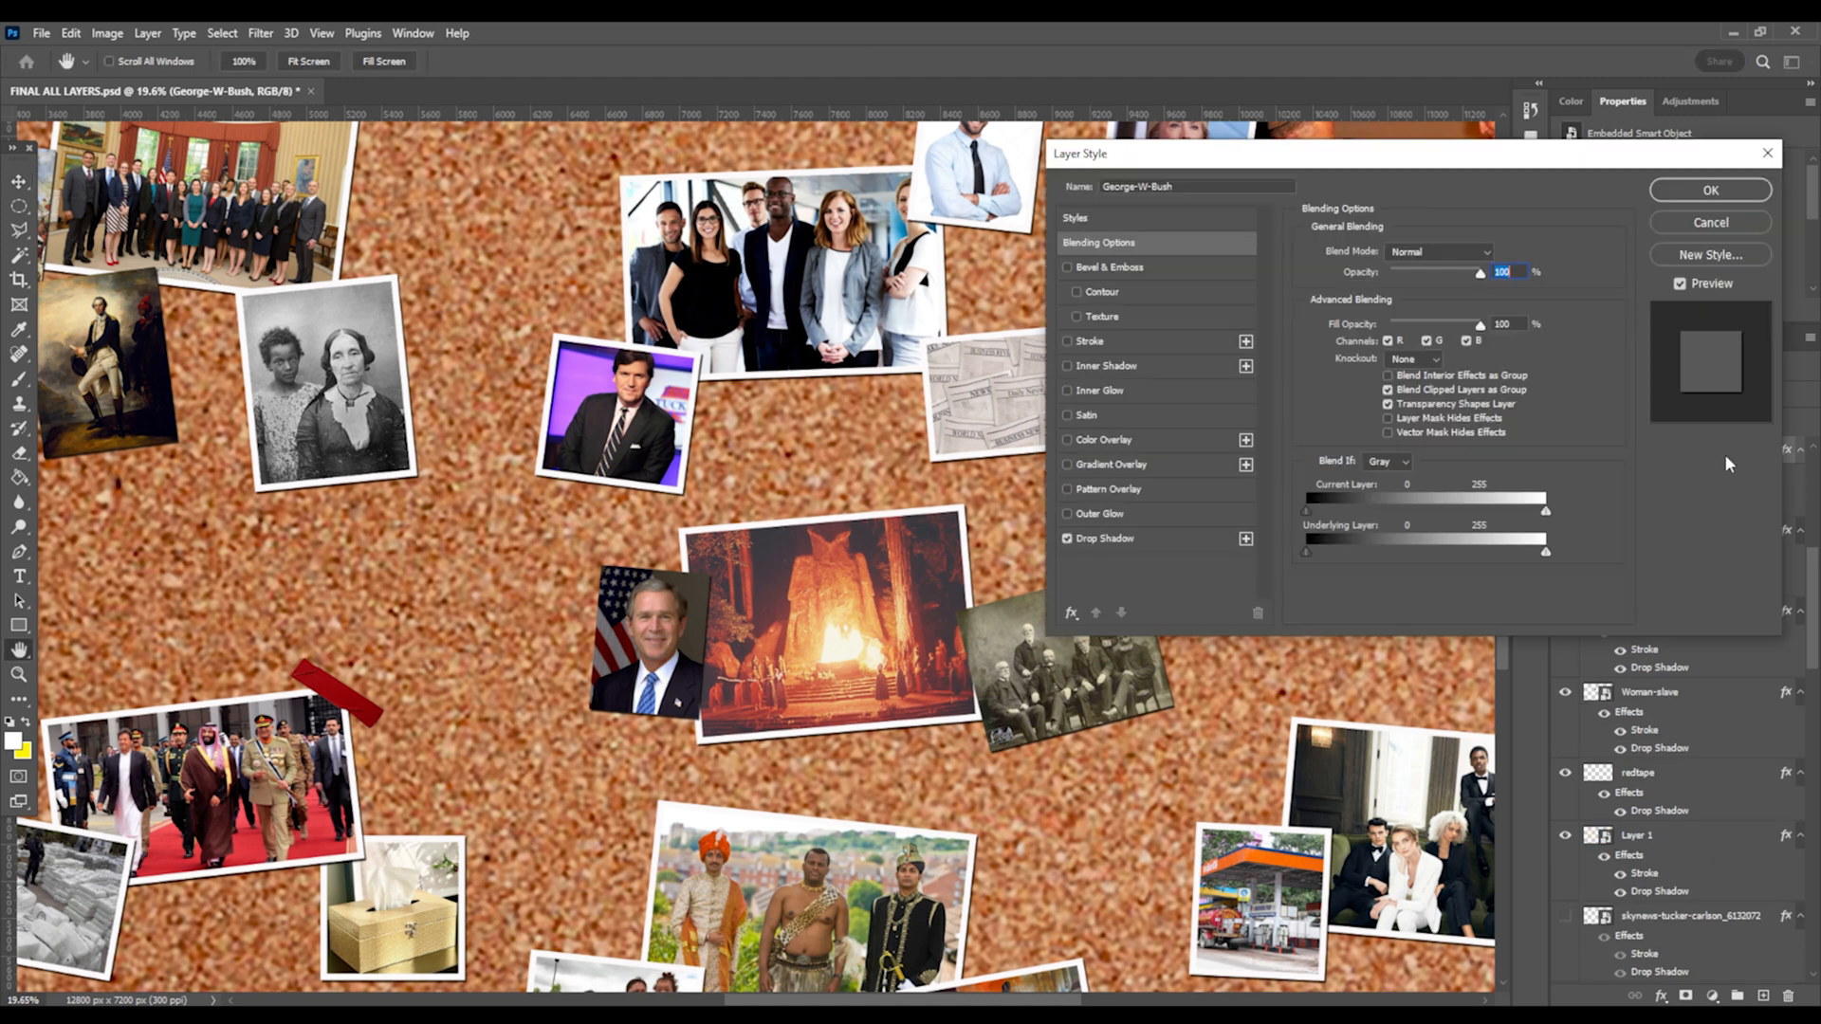
{"action": "left_click", "coordinate": [1103, 538]}
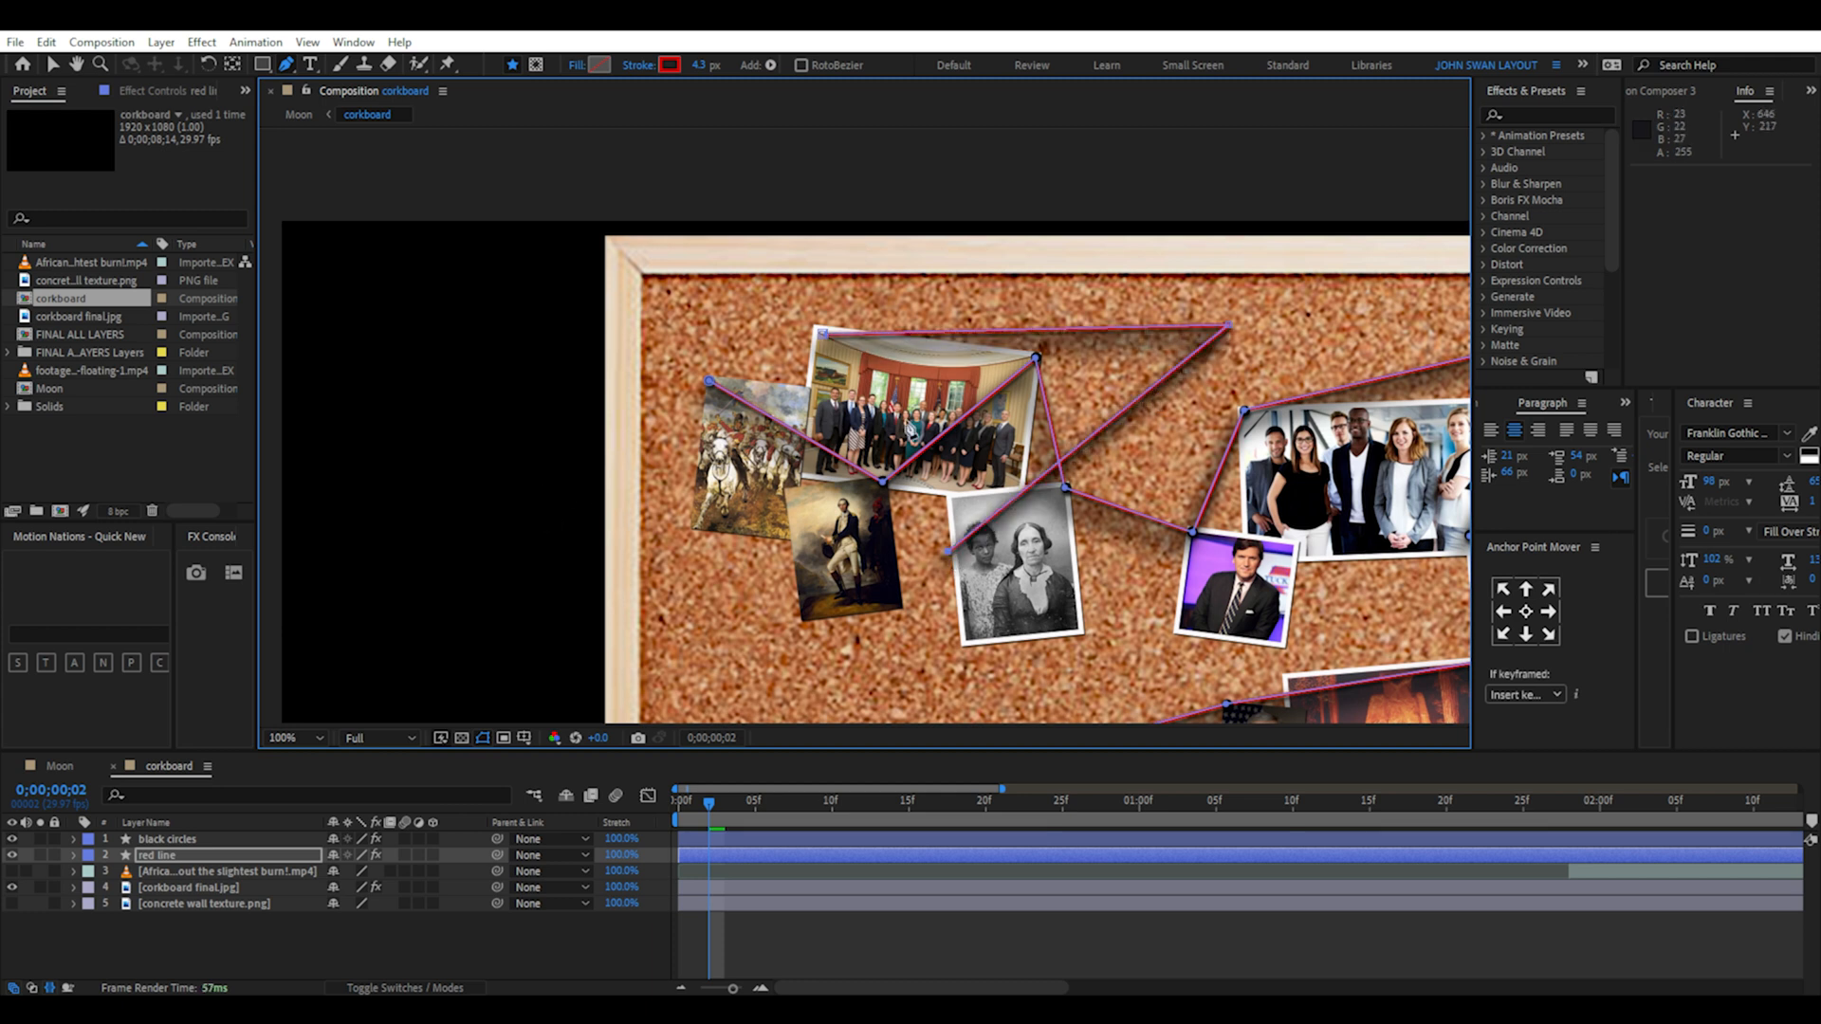
Show the red line layer's Roughen Edges and Drop Shadow effects and its Evolution keyframes
{"action": "left_click", "coordinate": [883, 372]}
{"action": "type", "text": "drop"}
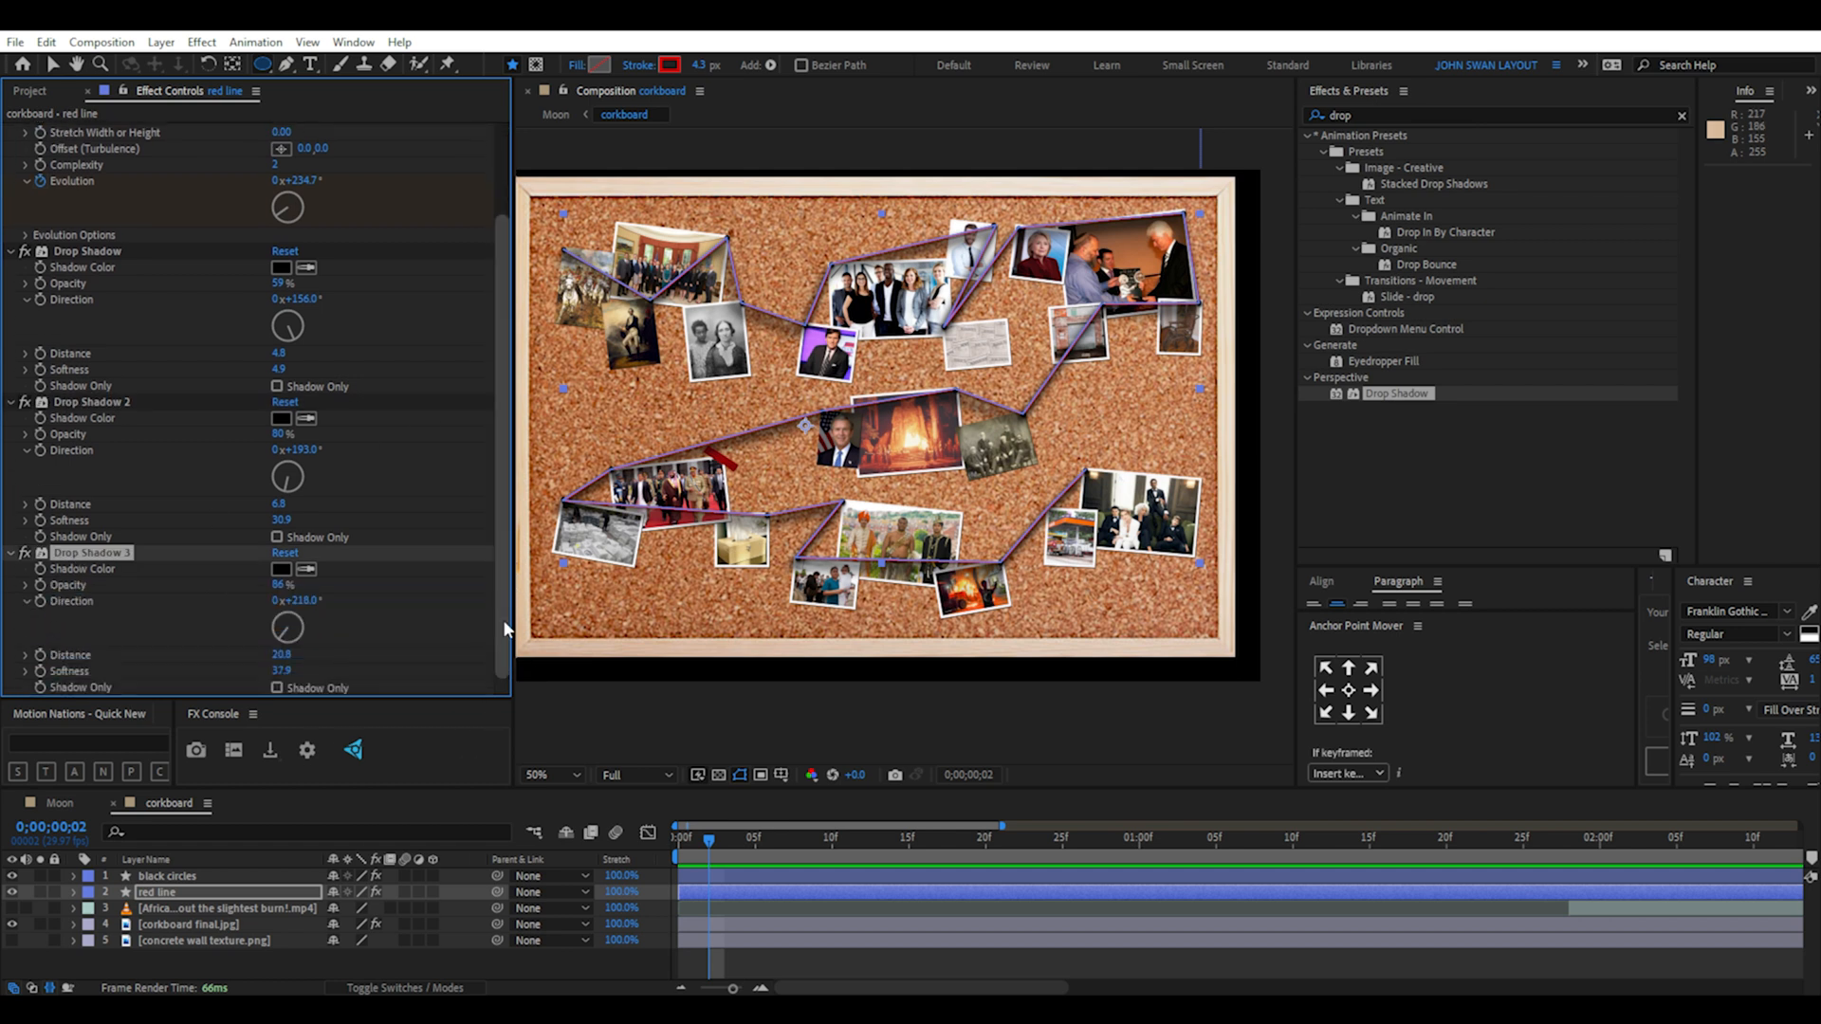
{"action": "left_click", "coordinate": [540, 775]}
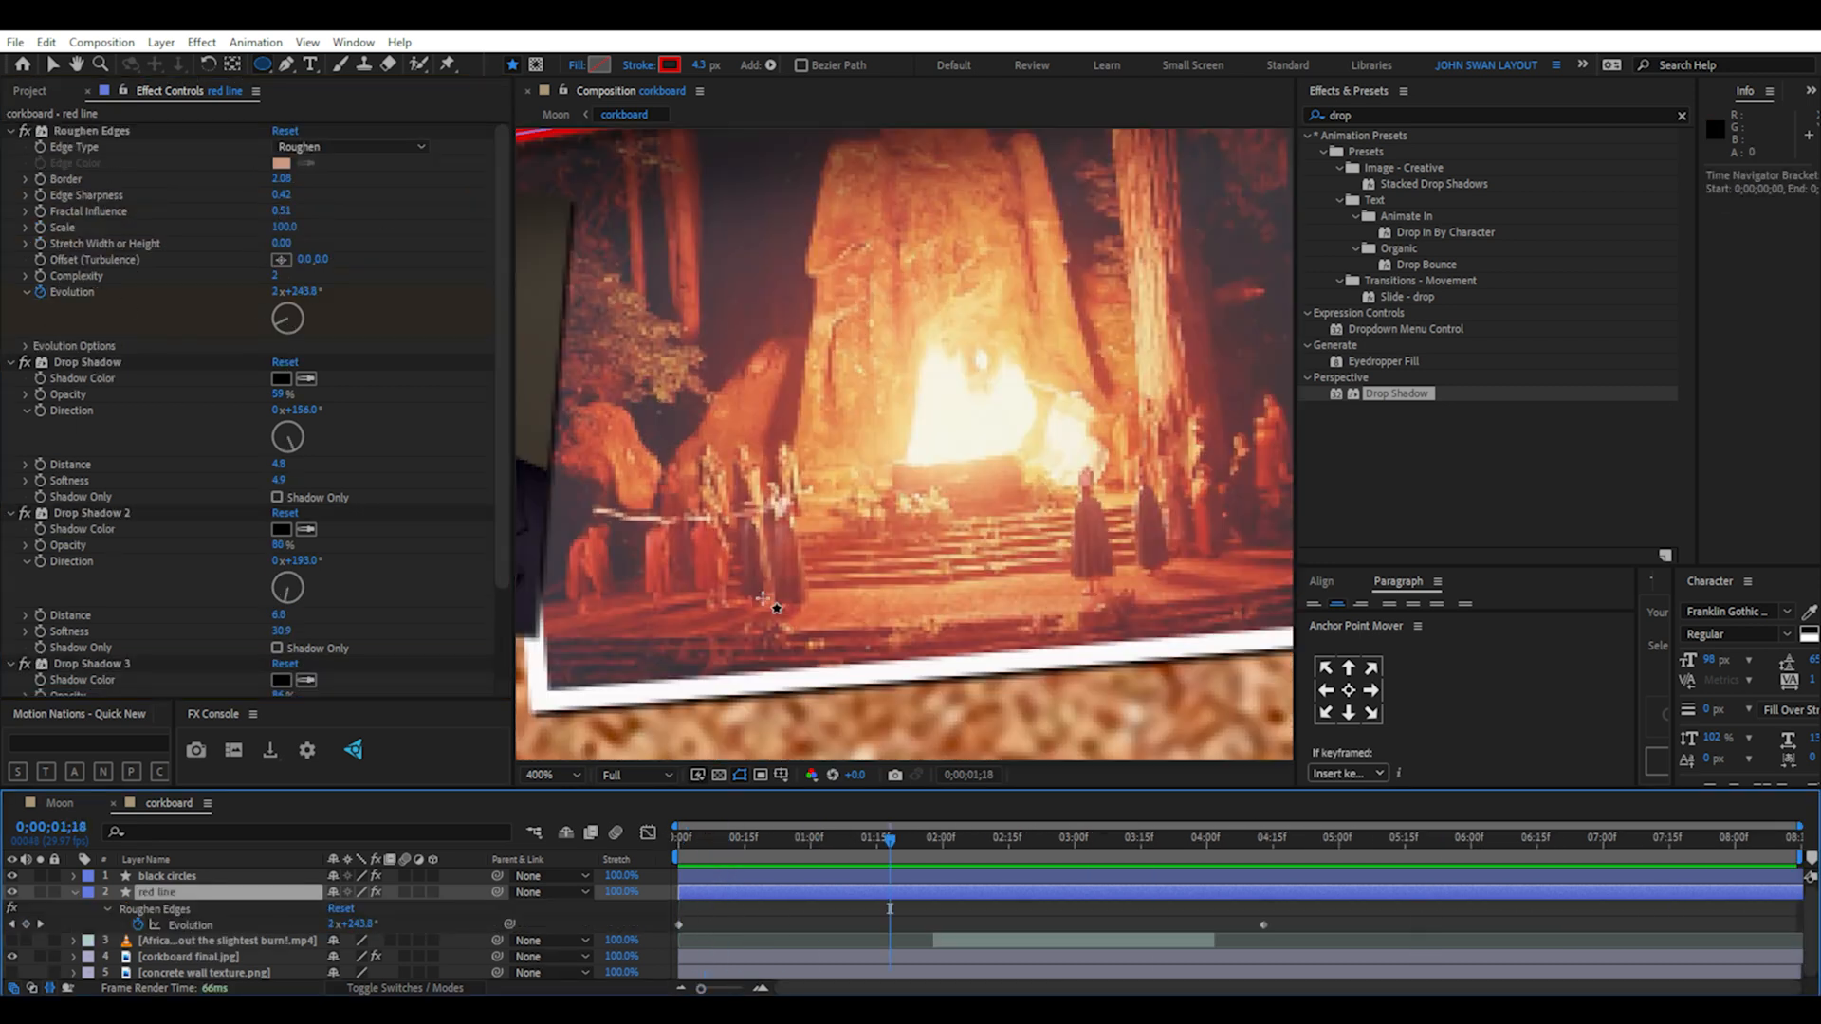
{"action": "left_click", "coordinate": [958, 836]}
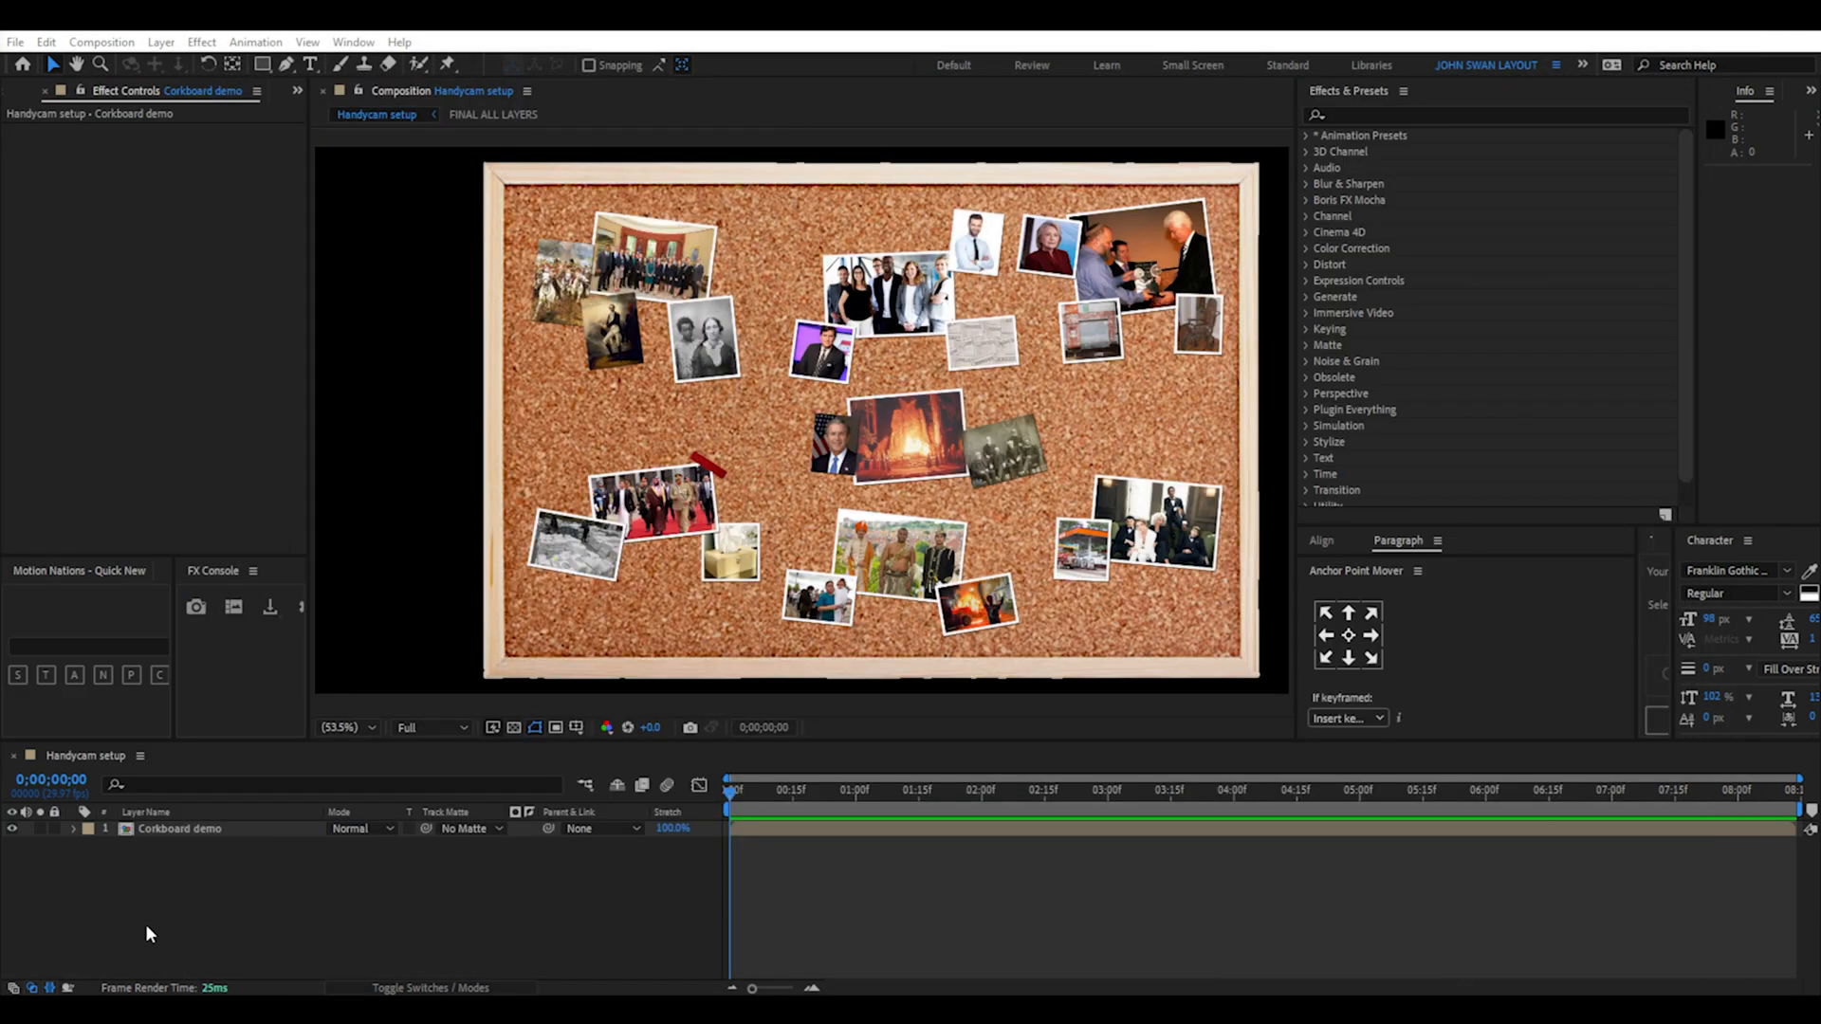
{"action": "mouse_move", "coordinate": [179, 656]}
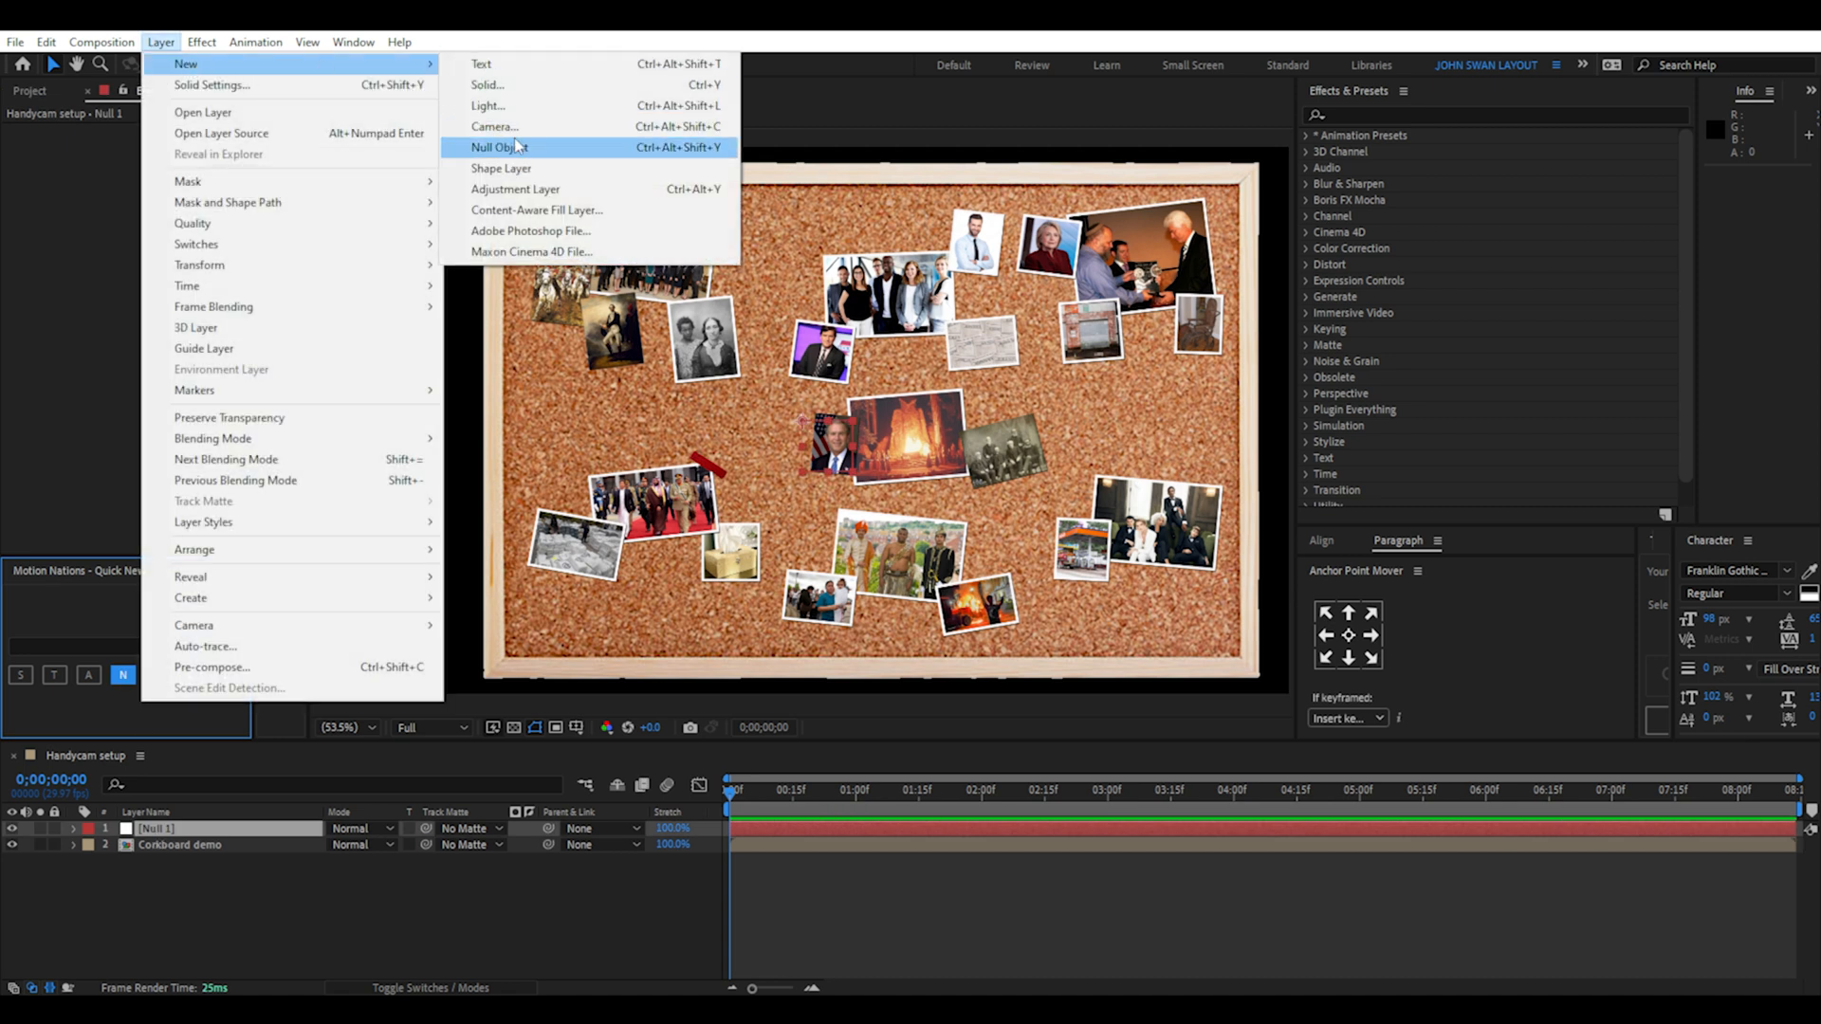
Search 'handy' and apply HandyCam to the null to build the camera rig
{"action": "type", "text": "handy"}
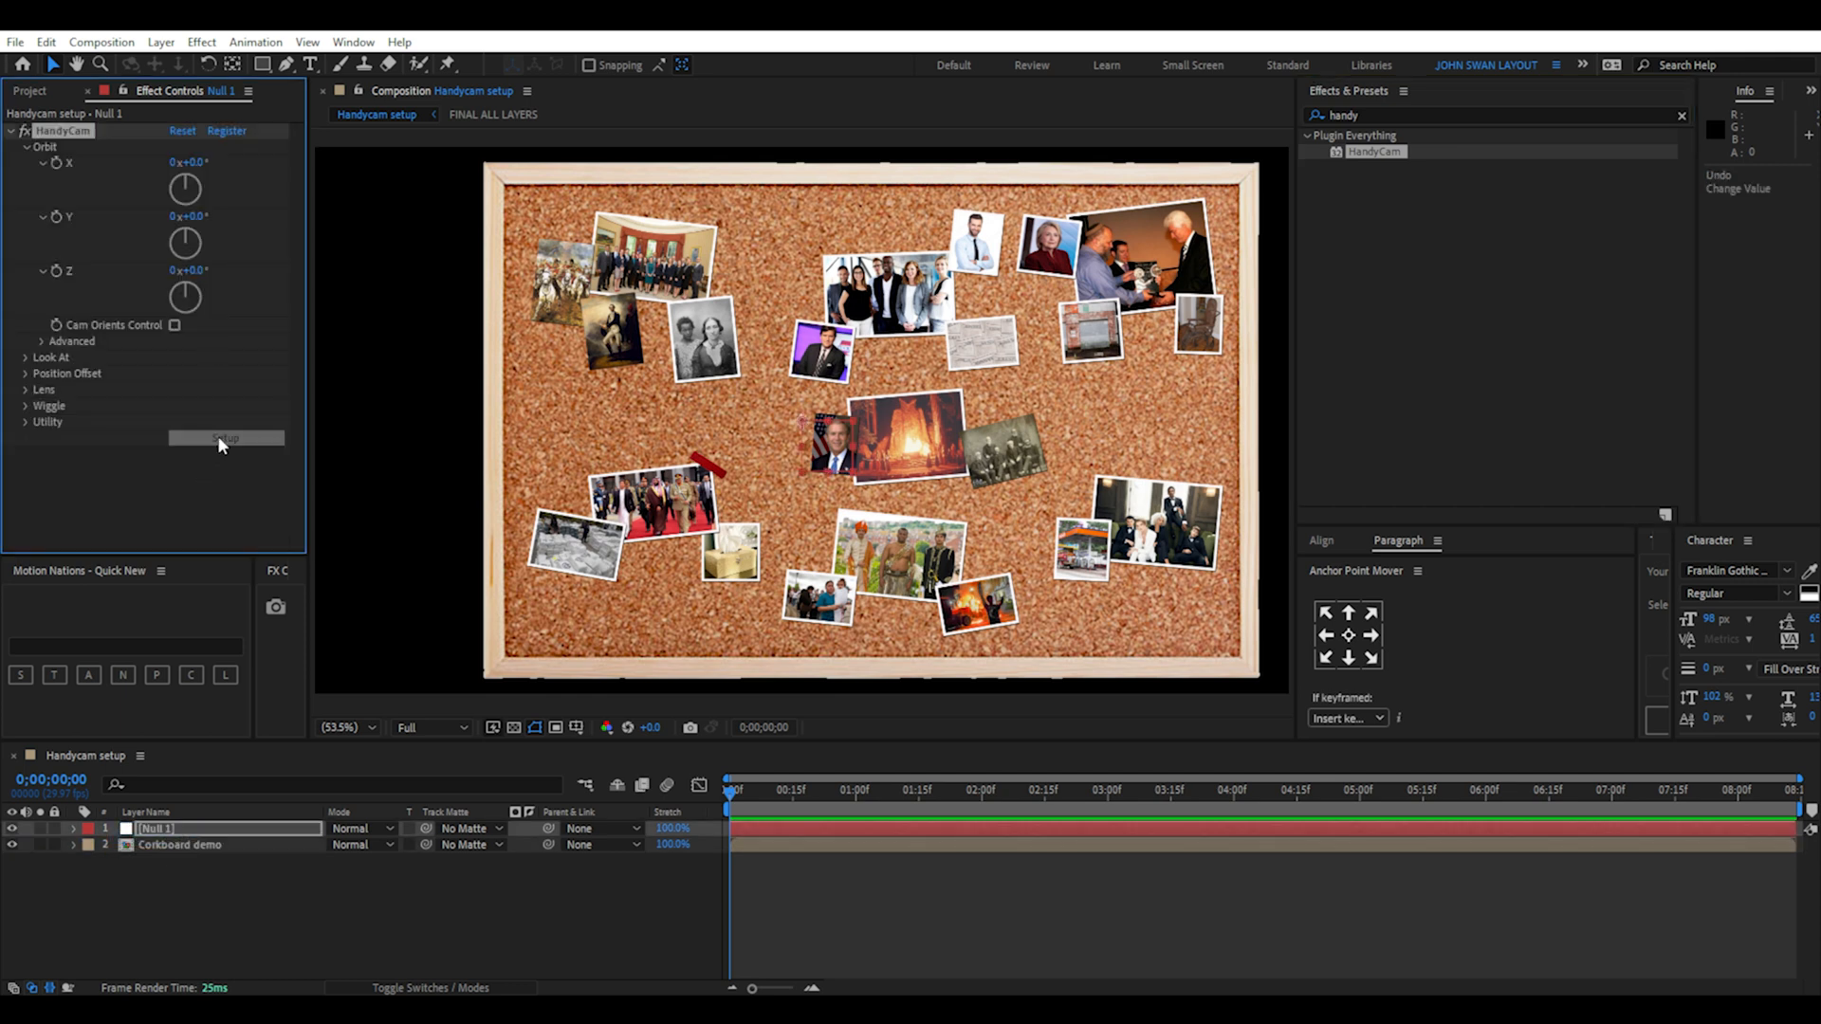
{"action": "left_click", "coordinate": [226, 439]}
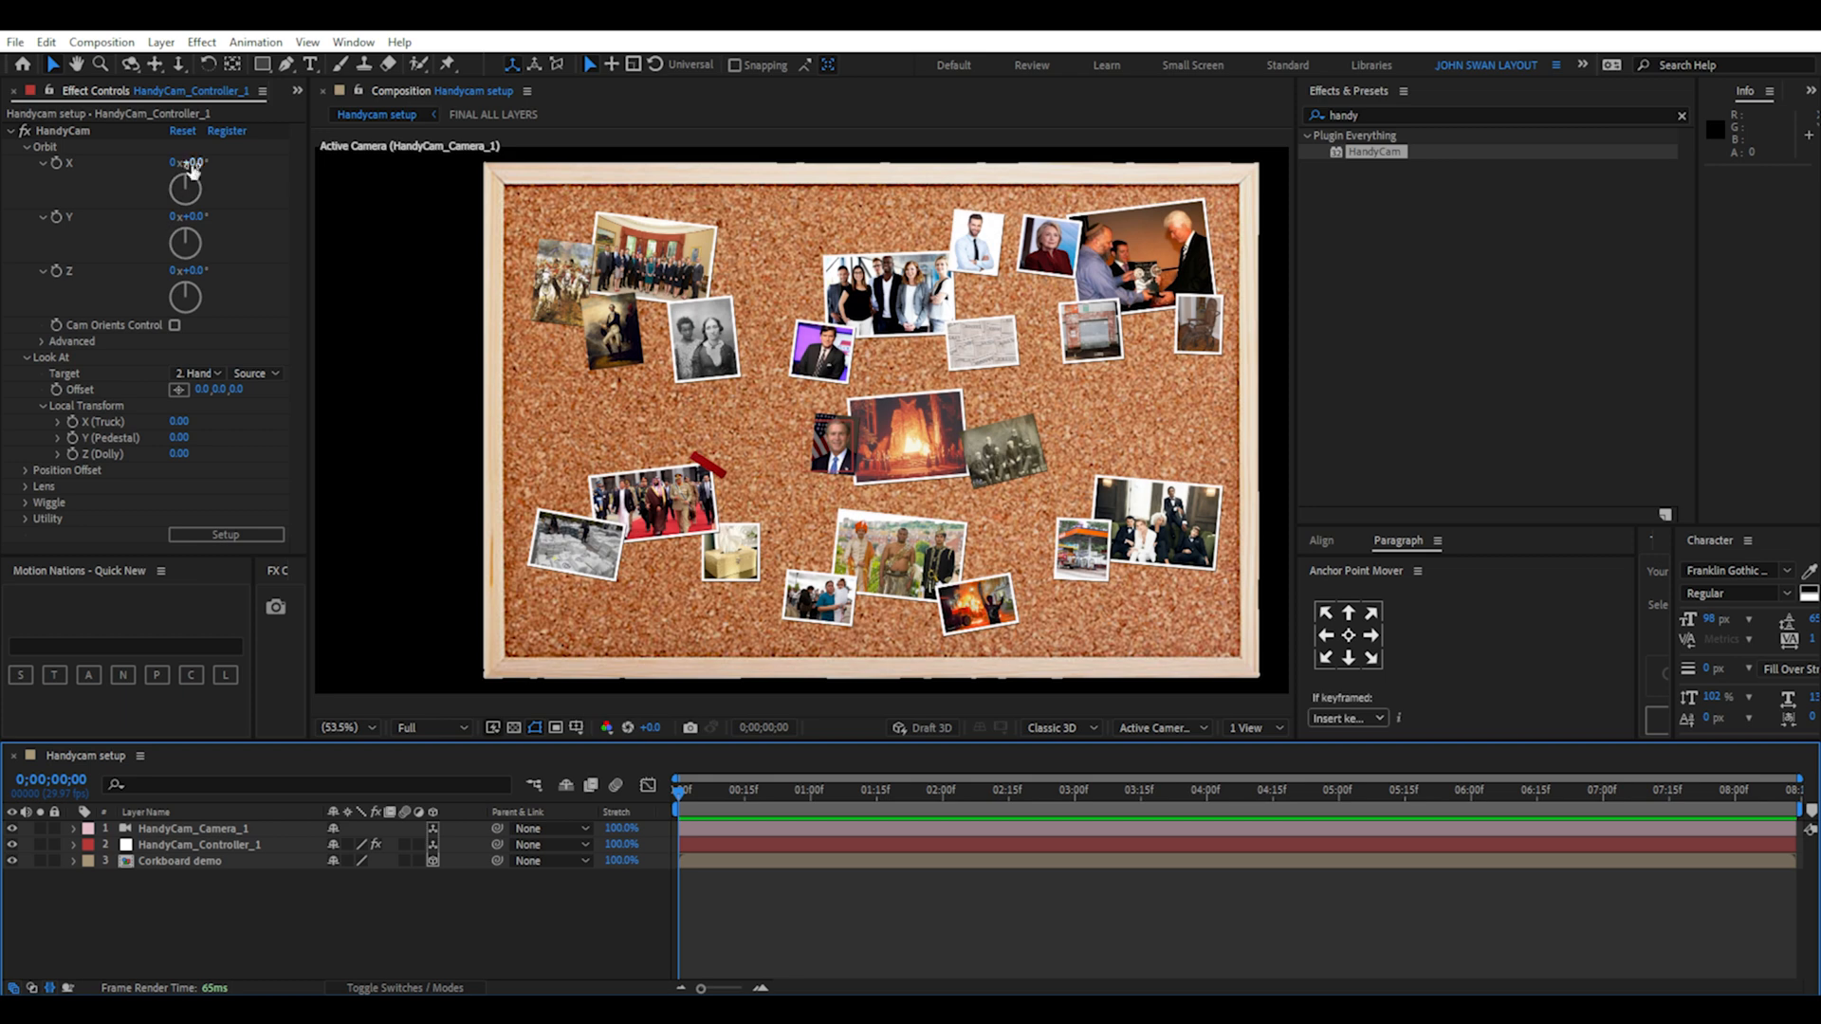
Orbit the HandyCam camera for a tilted view of the corkboard and preview
{"action": "left_click_drag", "start_coordinate": [185, 175], "coordinate": [203, 175]}
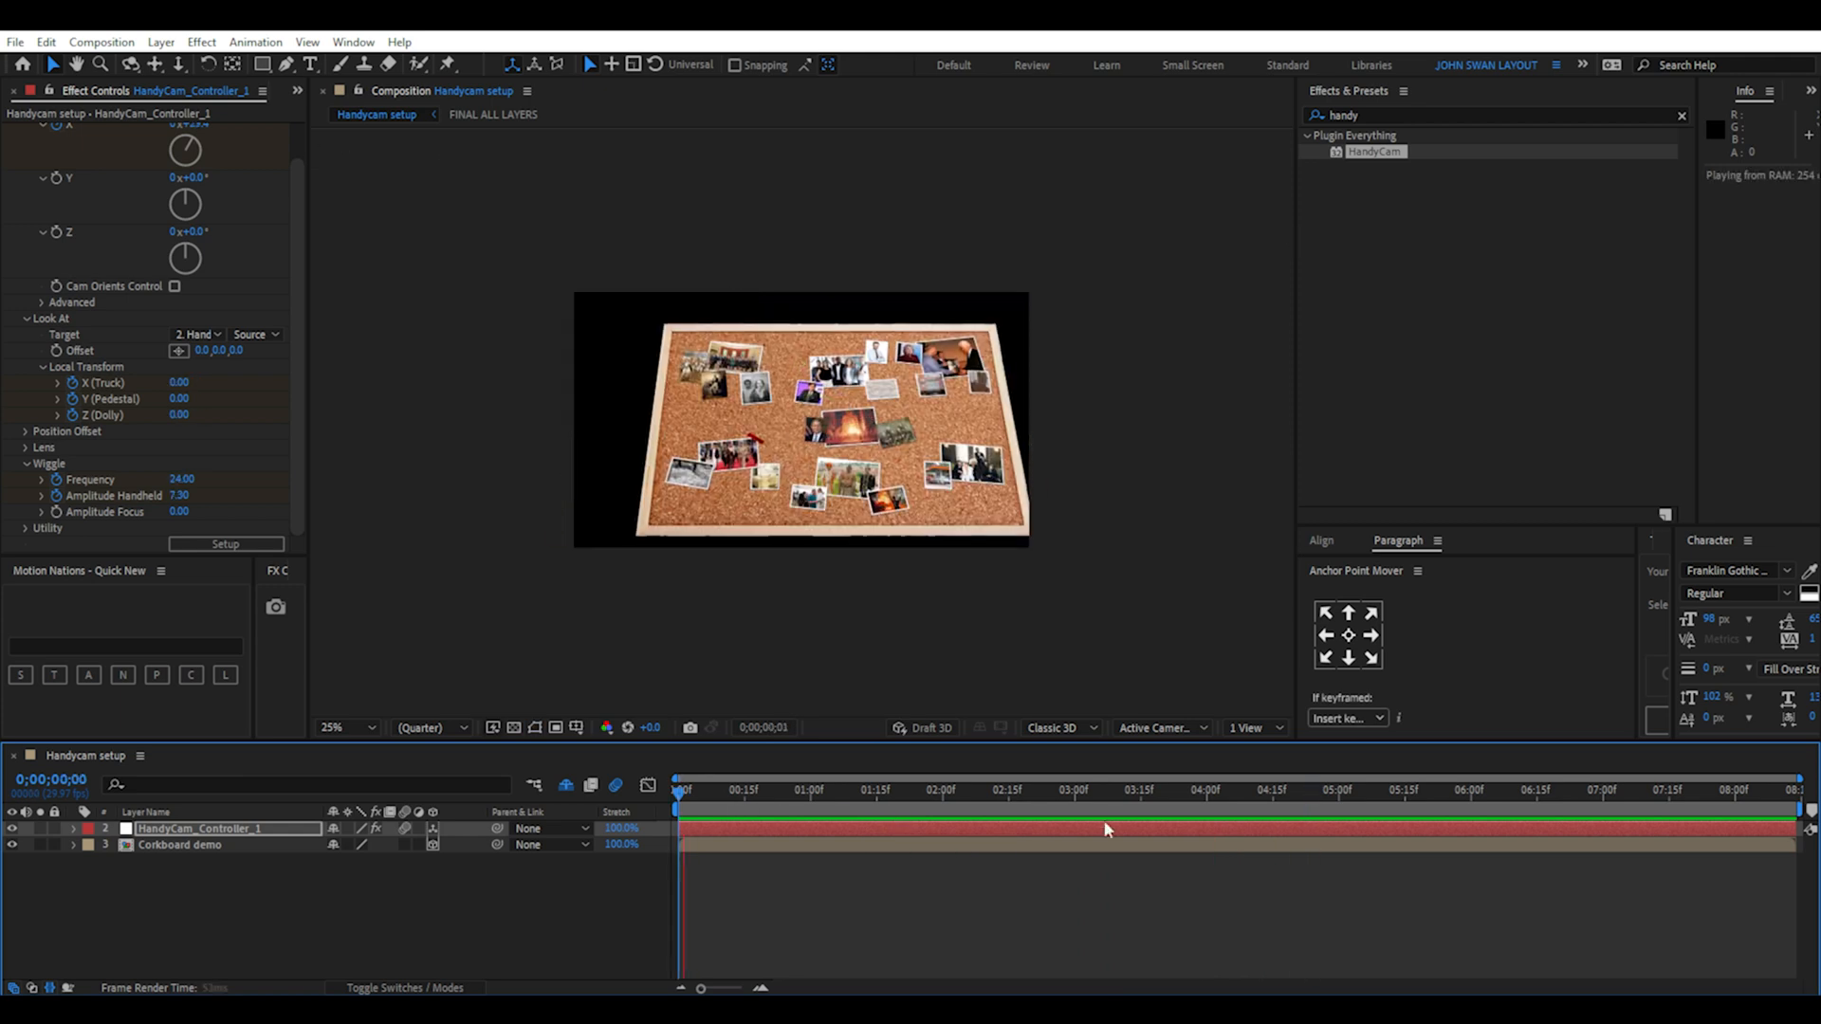
{"action": "left_click", "coordinate": [1028, 790]}
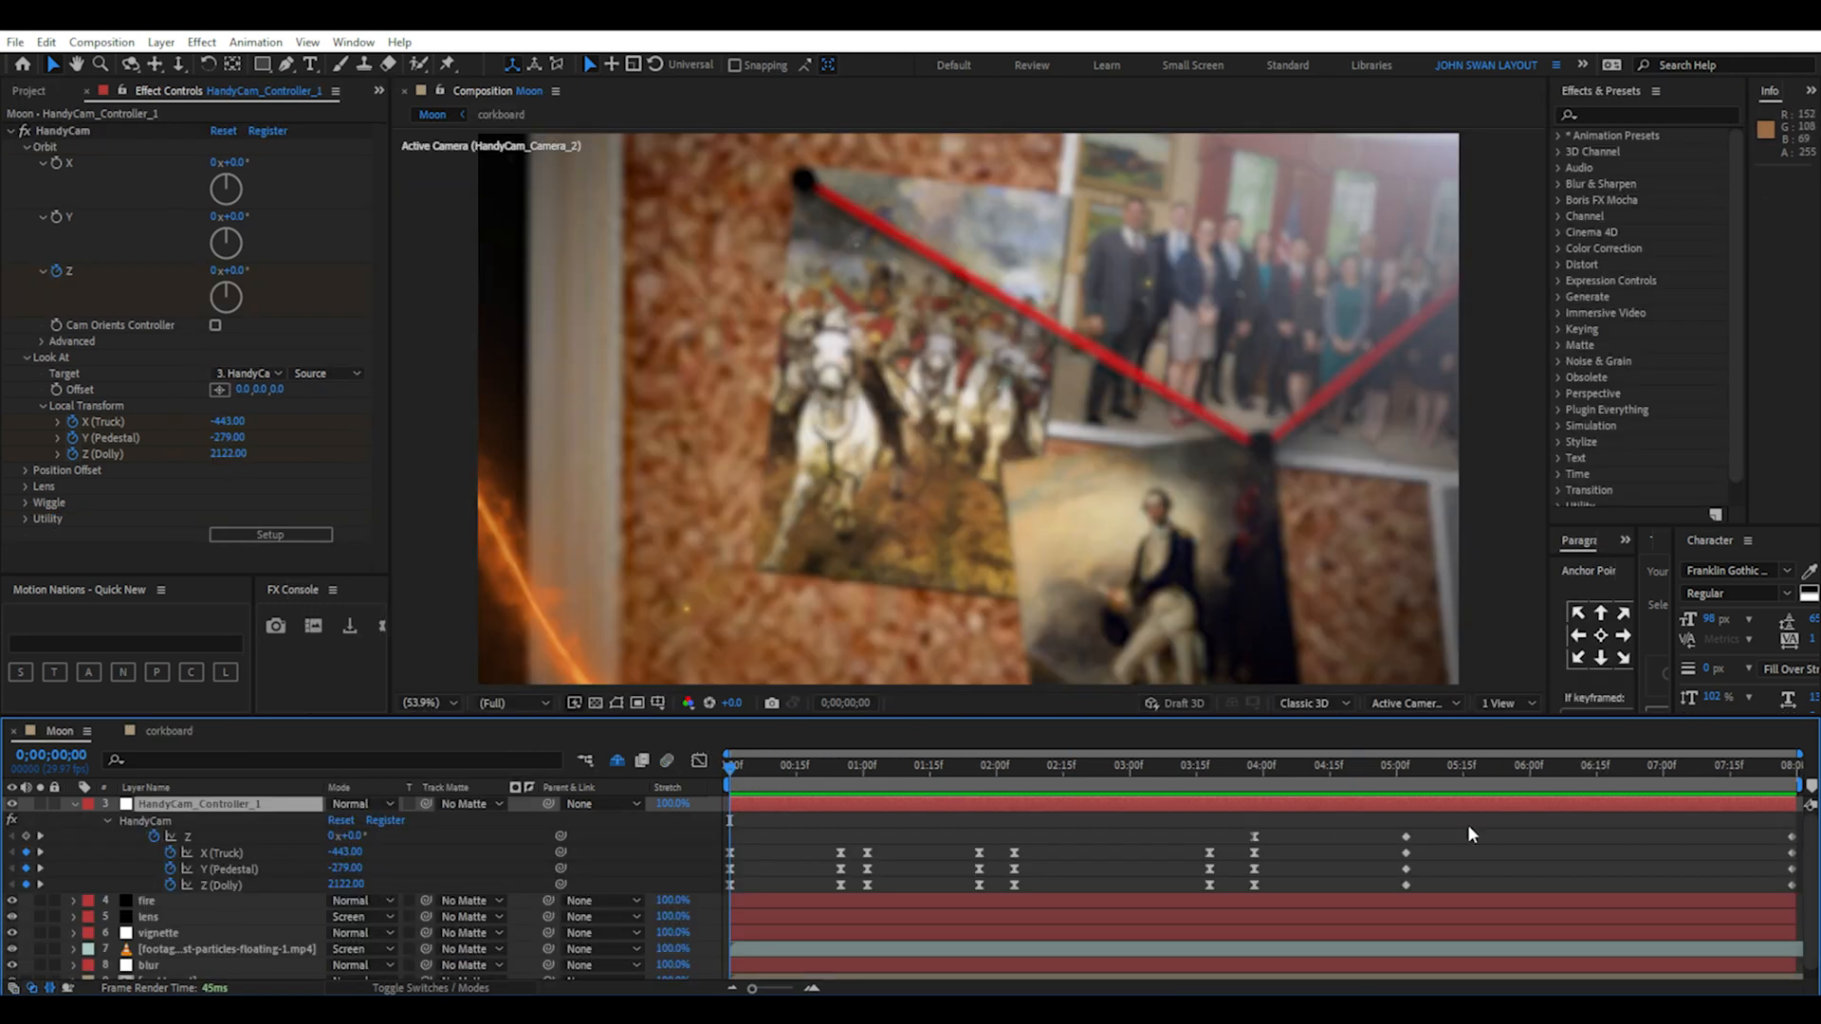
Turn off visibility of the Moon comp's layers, finishing with the fire layer
{"action": "left_click", "coordinate": [866, 765]}
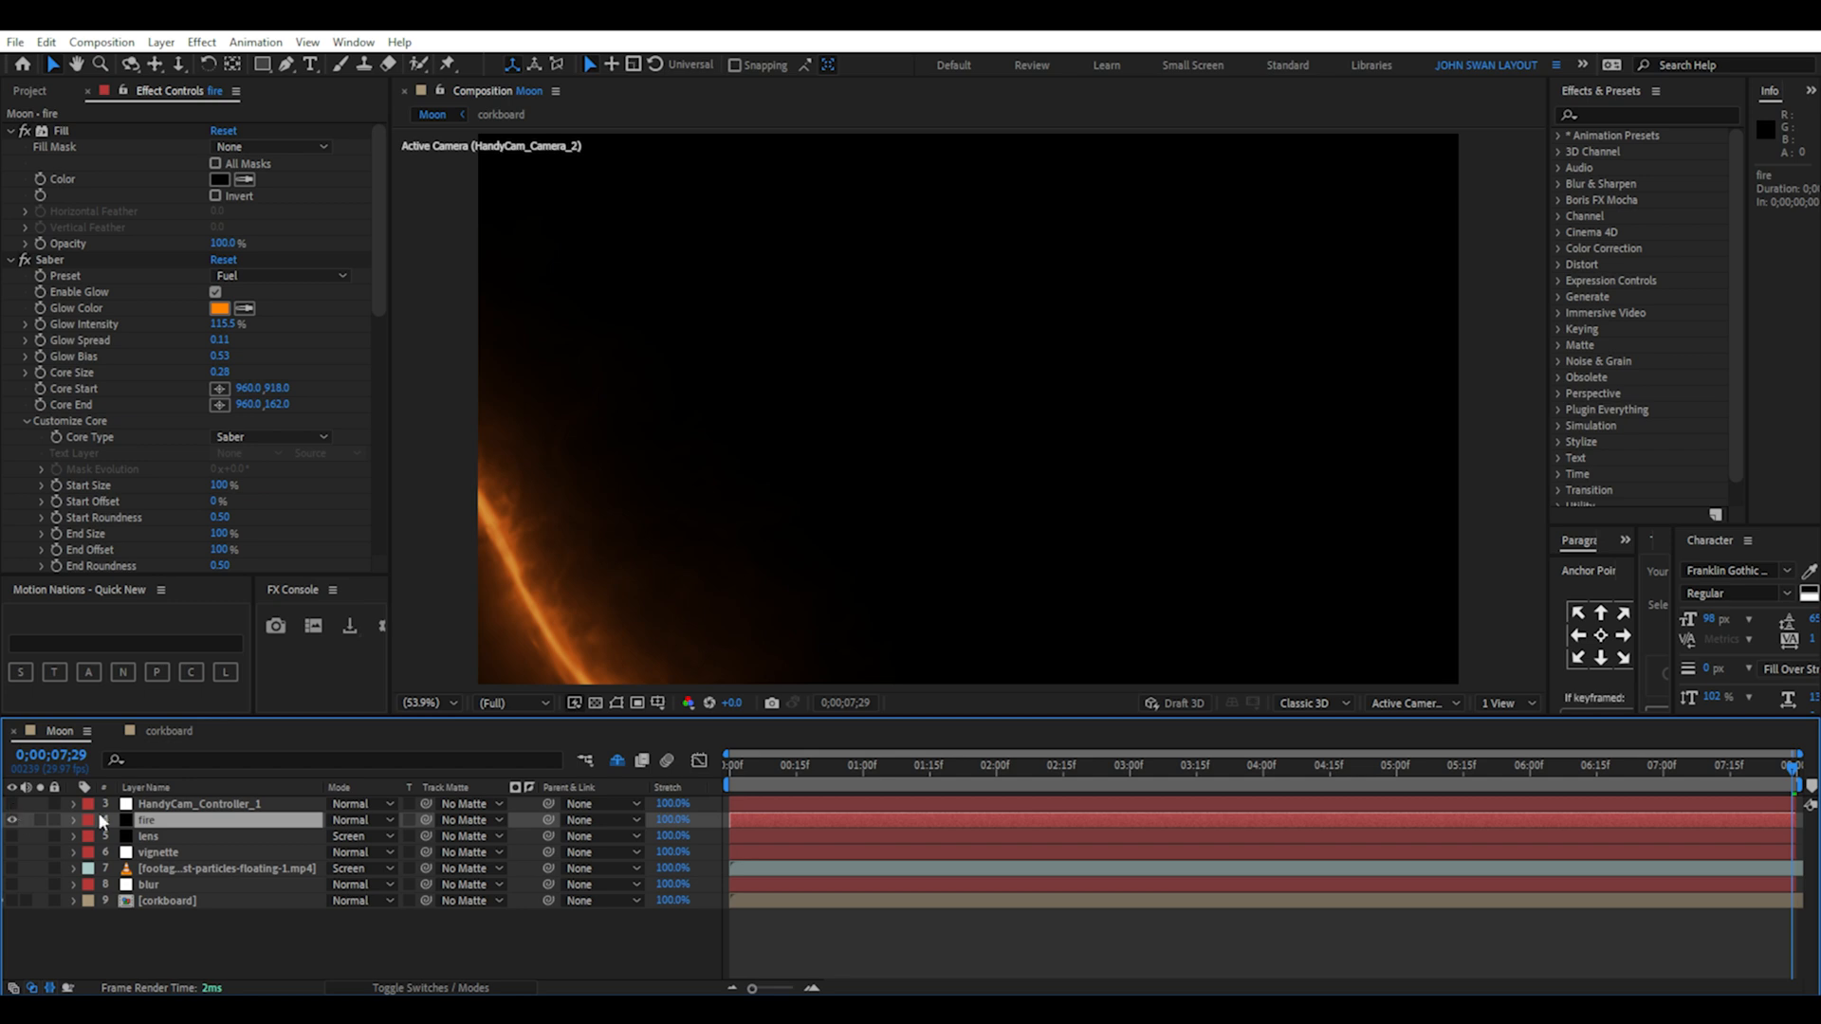
{"action": "left_click", "coordinate": [12, 819]}
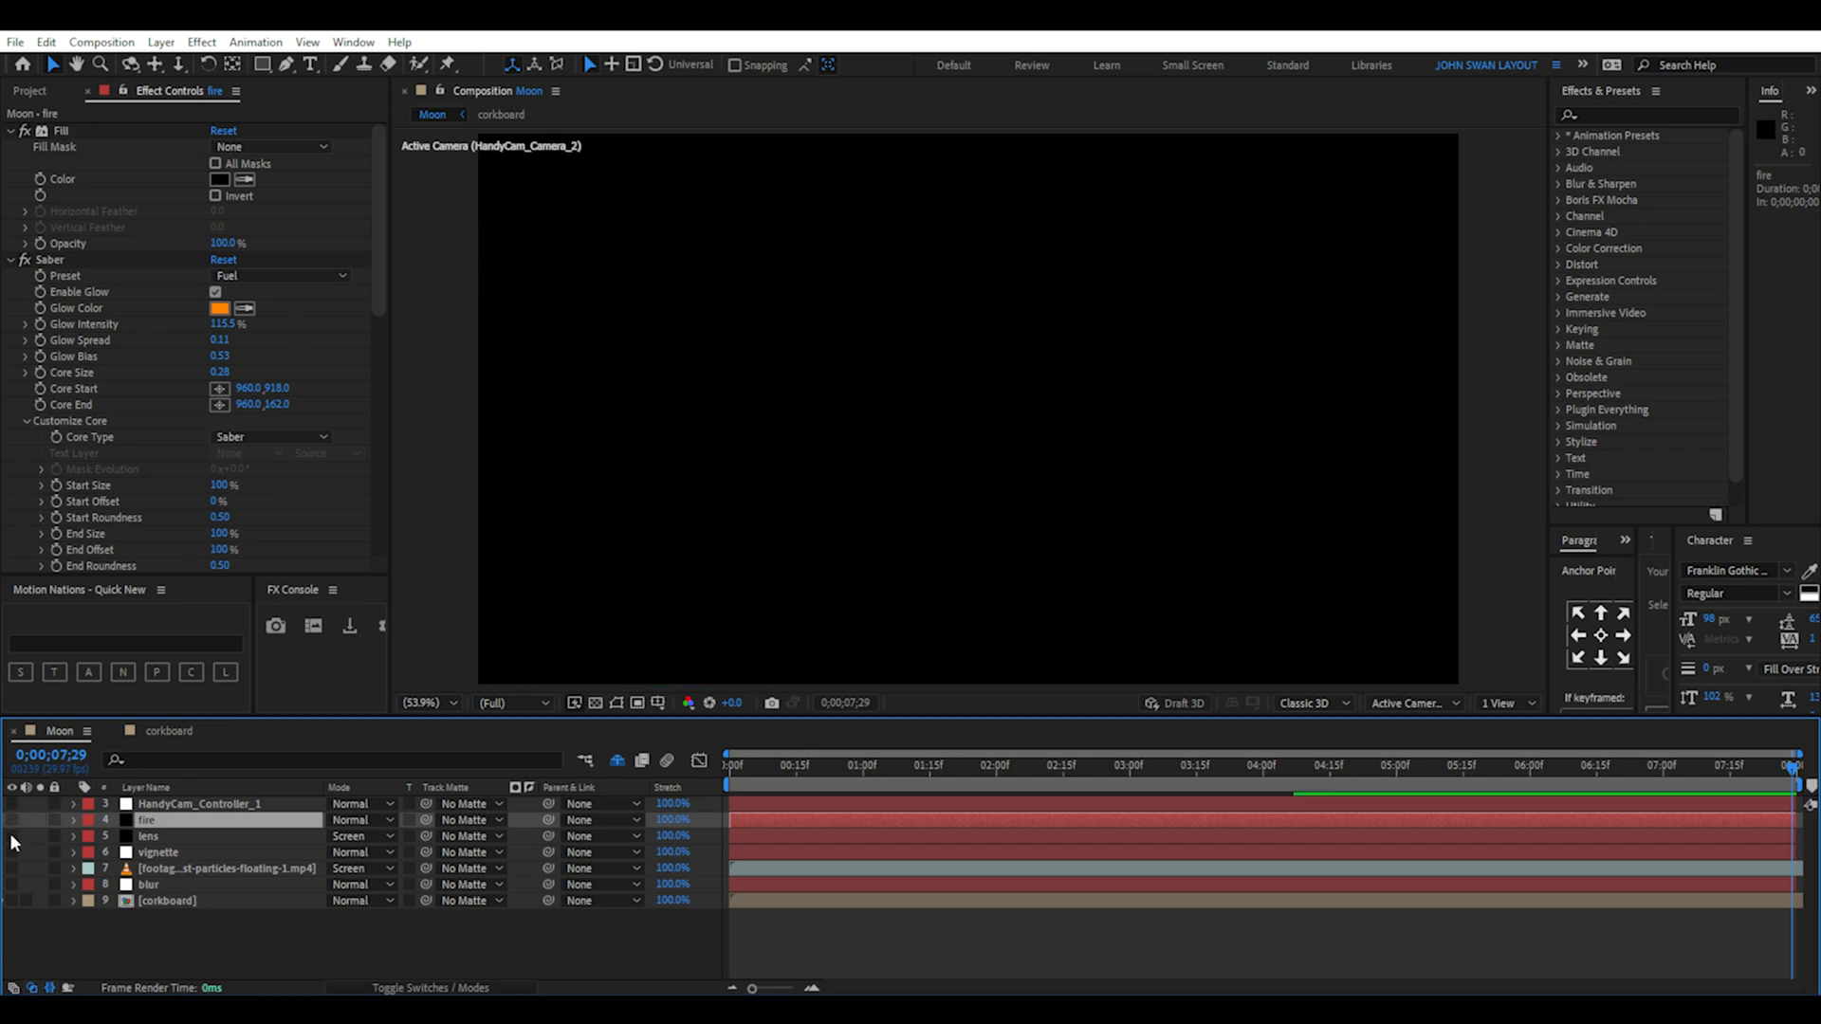
{"action": "mouse_move", "coordinate": [17, 911]}
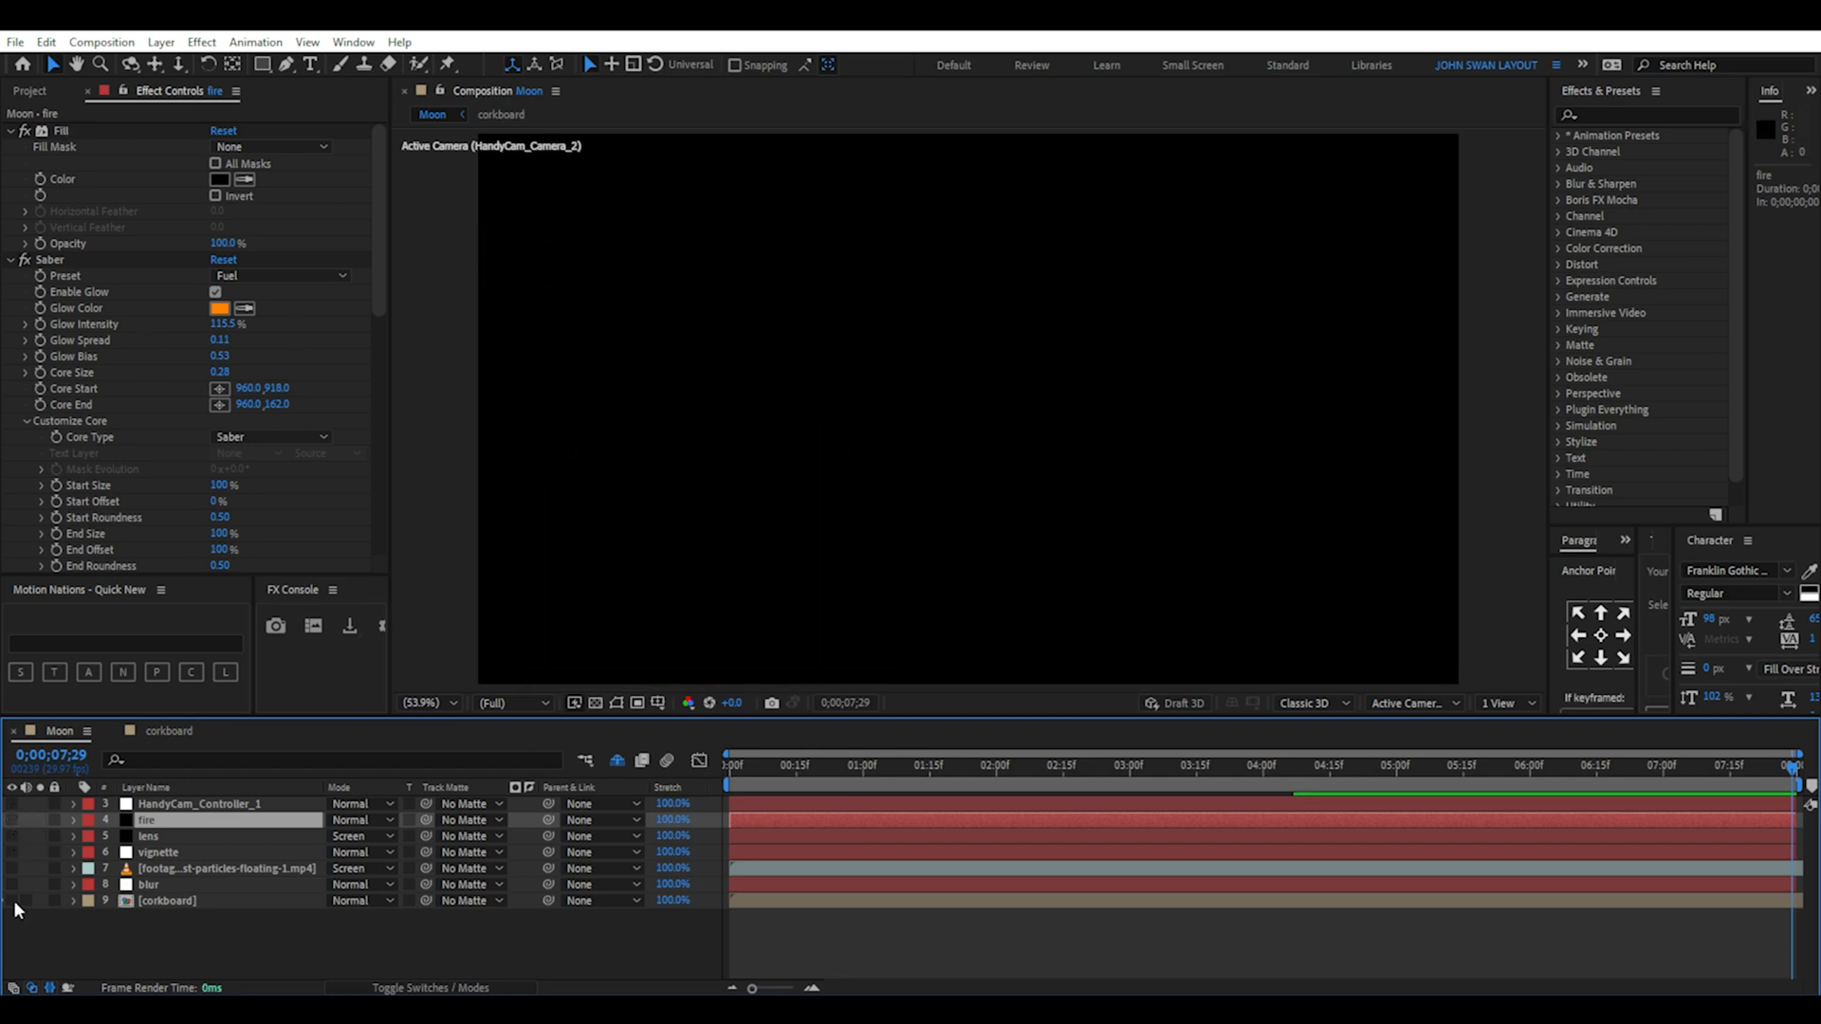